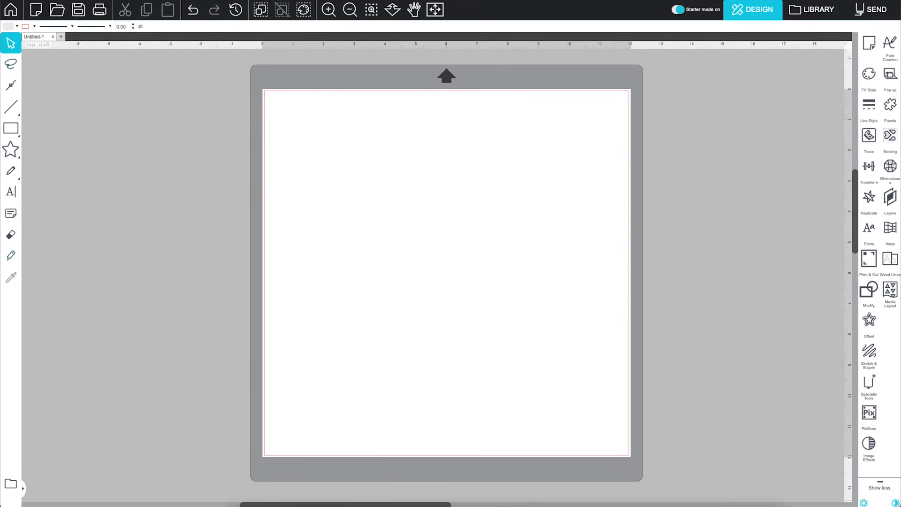
{"action": "mouse_move", "coordinate": [862, 55]}
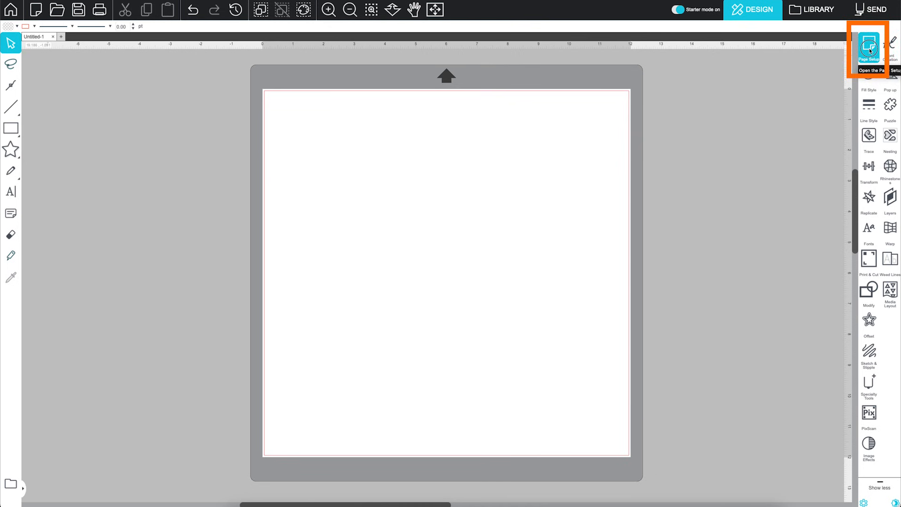
- Show the Page Setup panel with CAMEO 5, manual feed, CAMEO mat and 12x12 media
{"action": "left_click", "coordinate": [869, 45]}
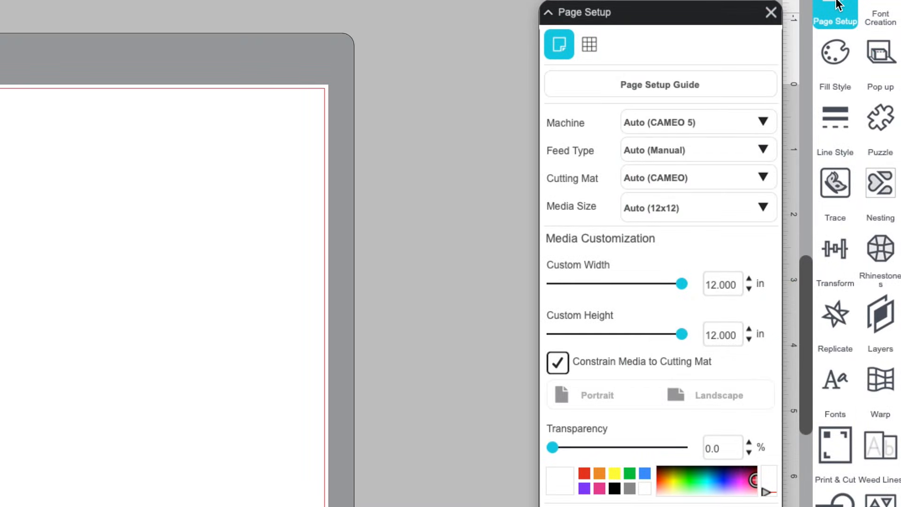
{"action": "mouse_move", "coordinate": [659, 89]}
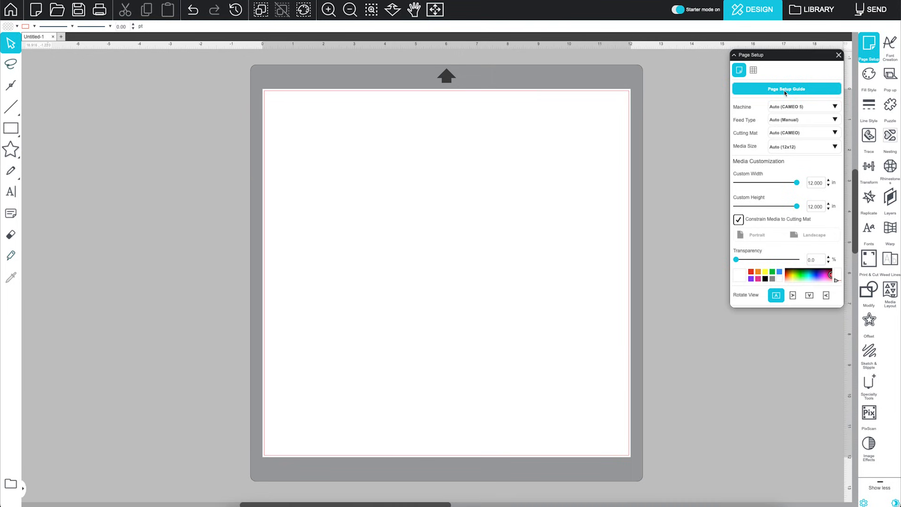
- Start the Page Setup Guide choosing the CAMEO Series machine with Manual Feed
{"action": "left_click", "coordinate": [787, 89]}
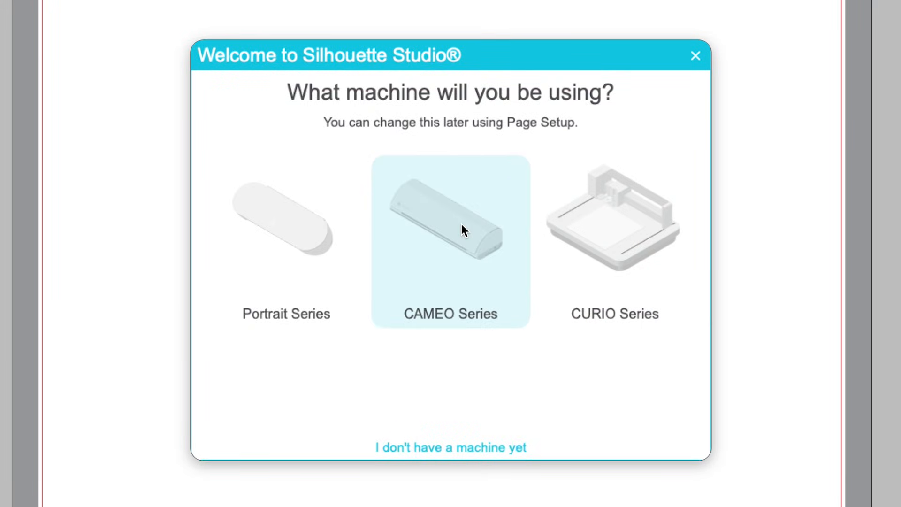
{"action": "left_click", "coordinate": [463, 229]}
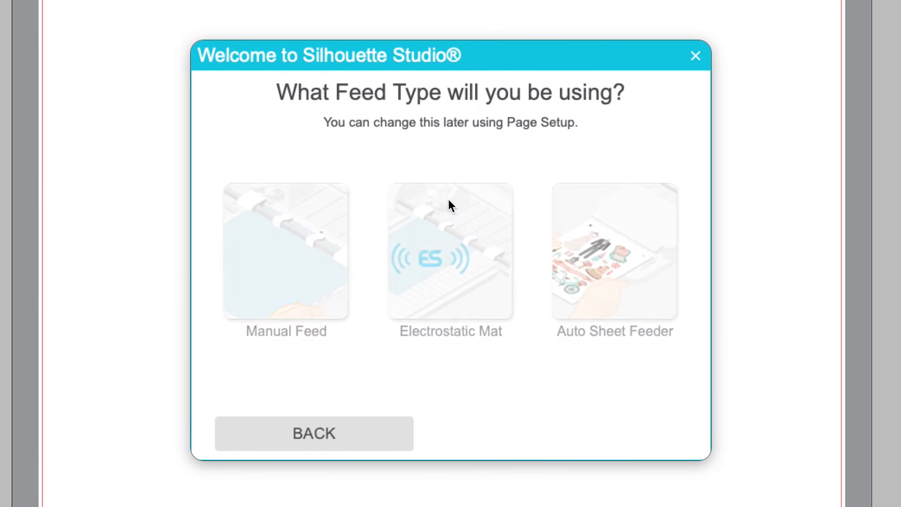
{"action": "left_click", "coordinate": [285, 251]}
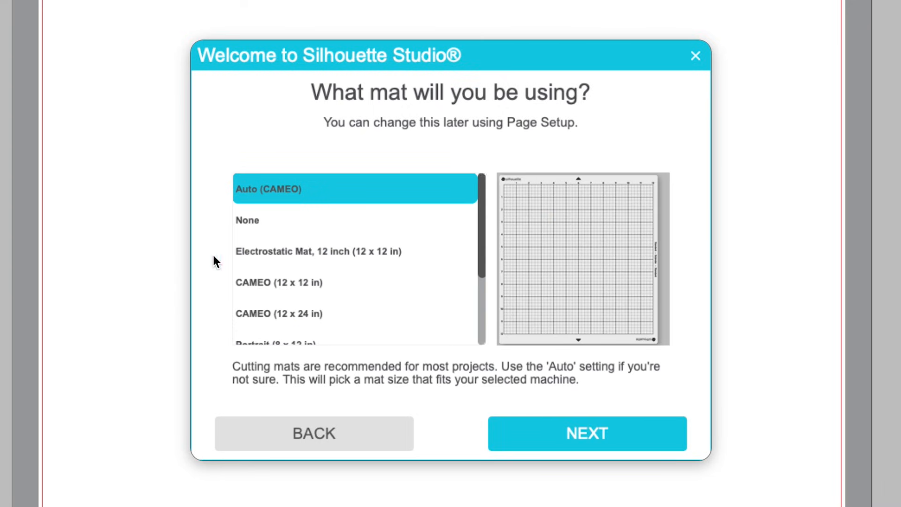
{"action": "mouse_move", "coordinate": [323, 275]}
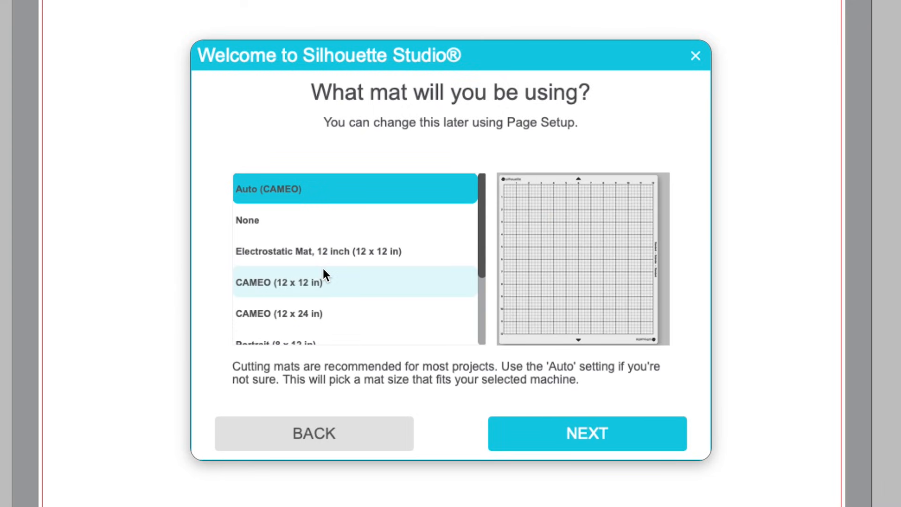
- Choose the 12 x 12 in CAMEO mat and 12x12 media, then finish the guide
{"action": "left_click", "coordinate": [279, 281]}
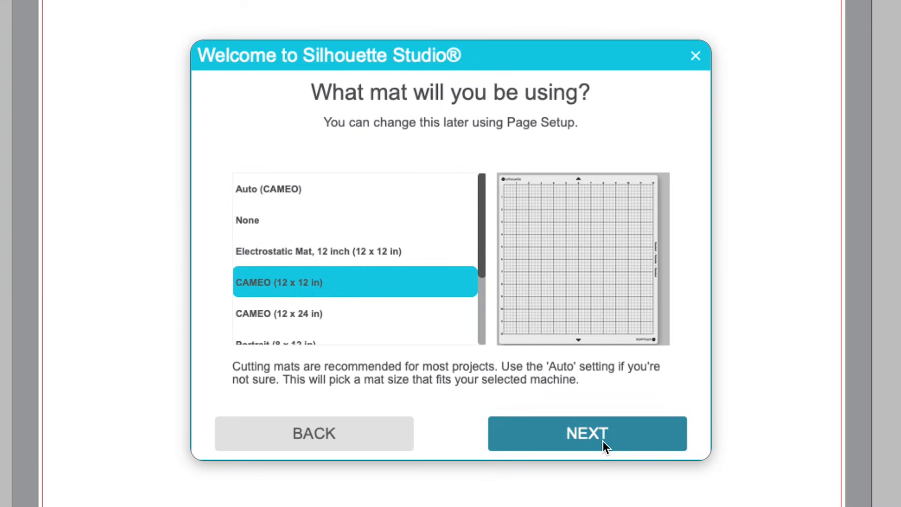
{"action": "left_click", "coordinate": [587, 434]}
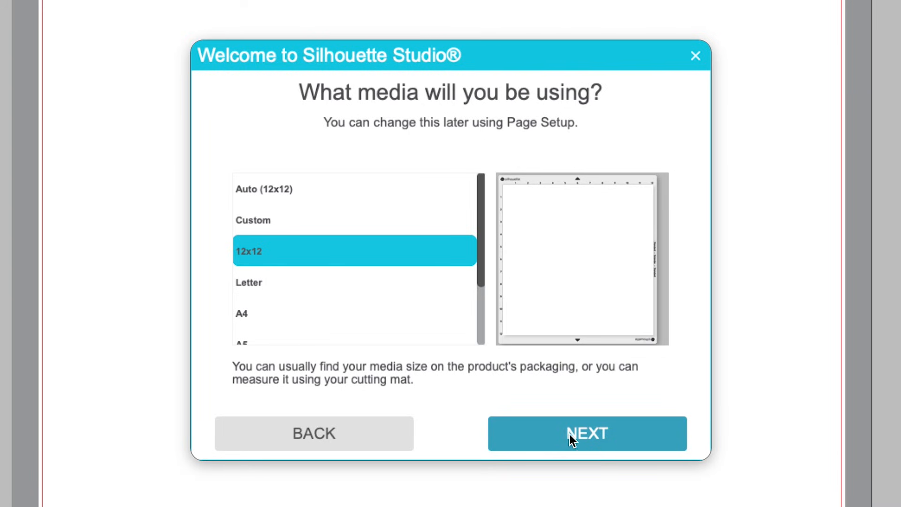
{"action": "left_click", "coordinate": [587, 434]}
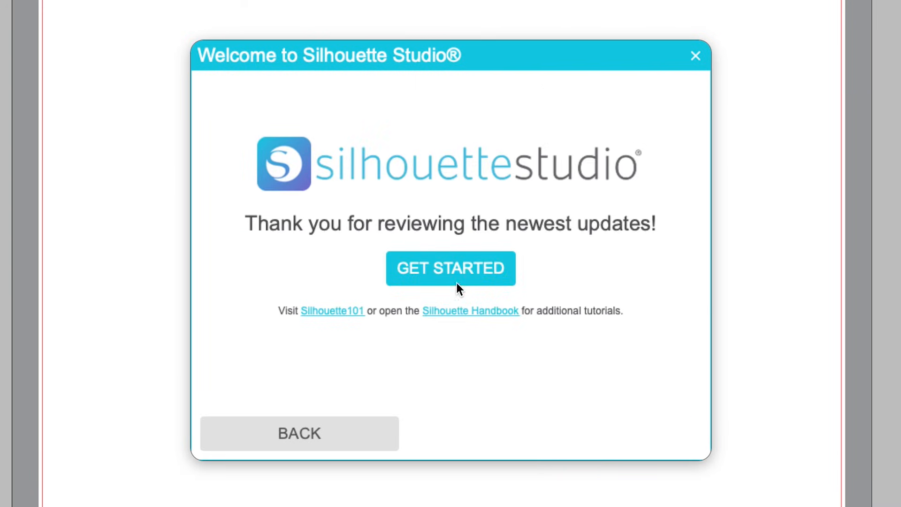
{"action": "left_click", "coordinate": [451, 268]}
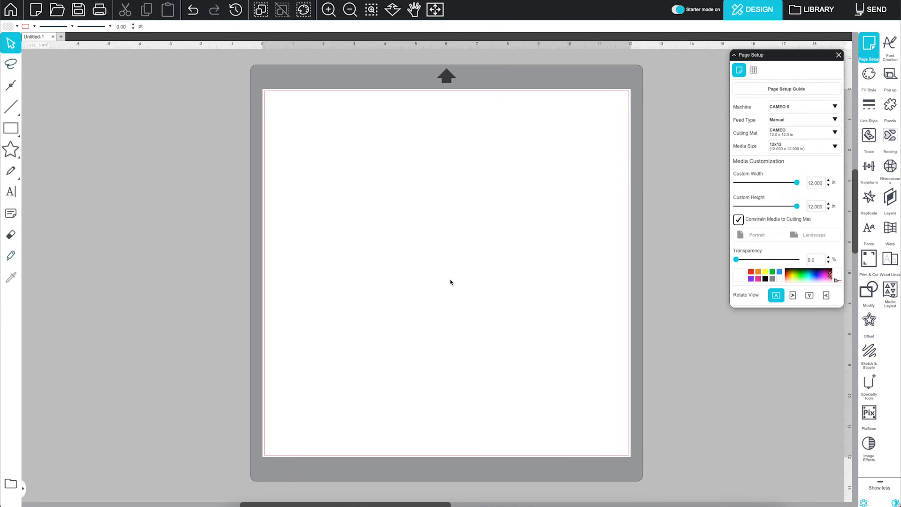
{"action": "mouse_move", "coordinate": [453, 283]}
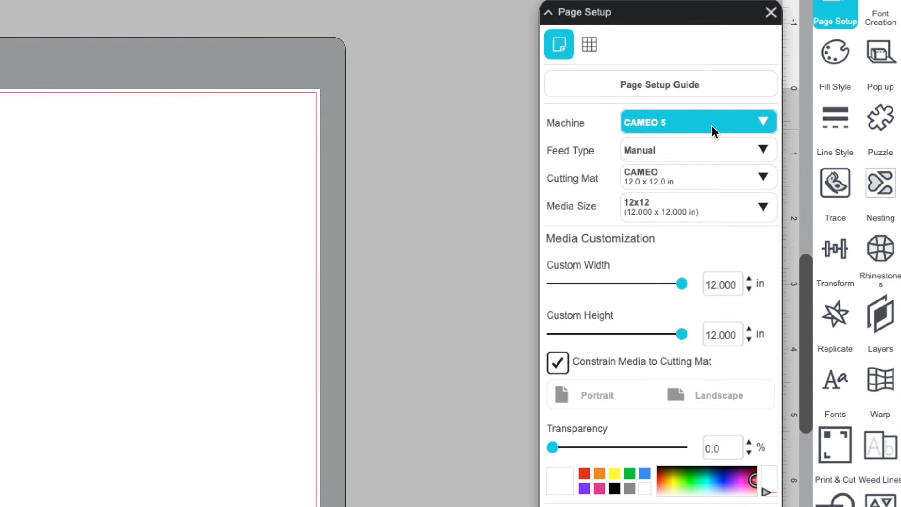
{"action": "left_click", "coordinate": [711, 126]}
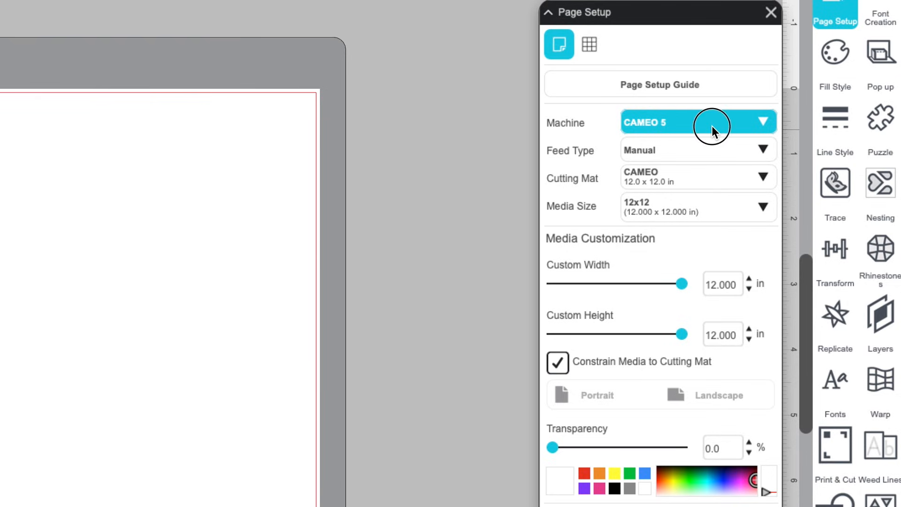
{"action": "left_click", "coordinate": [714, 123]}
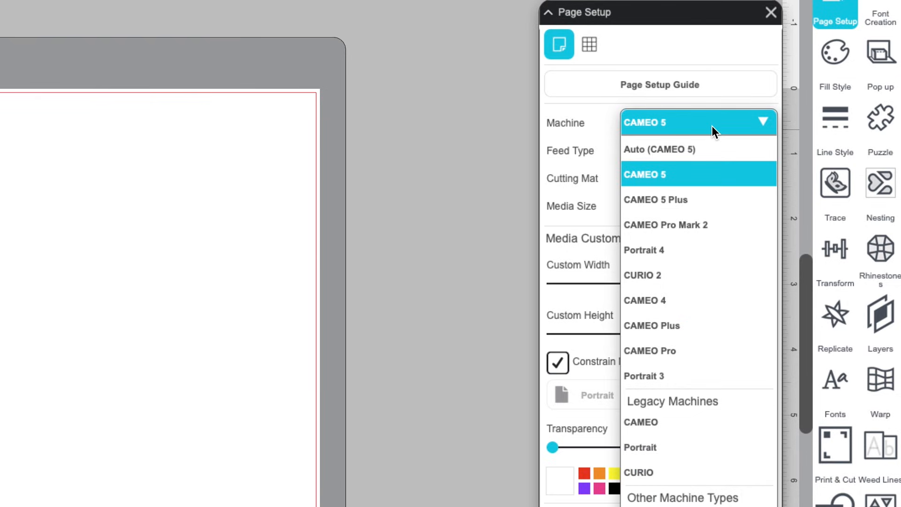
{"action": "mouse_move", "coordinate": [698, 277]}
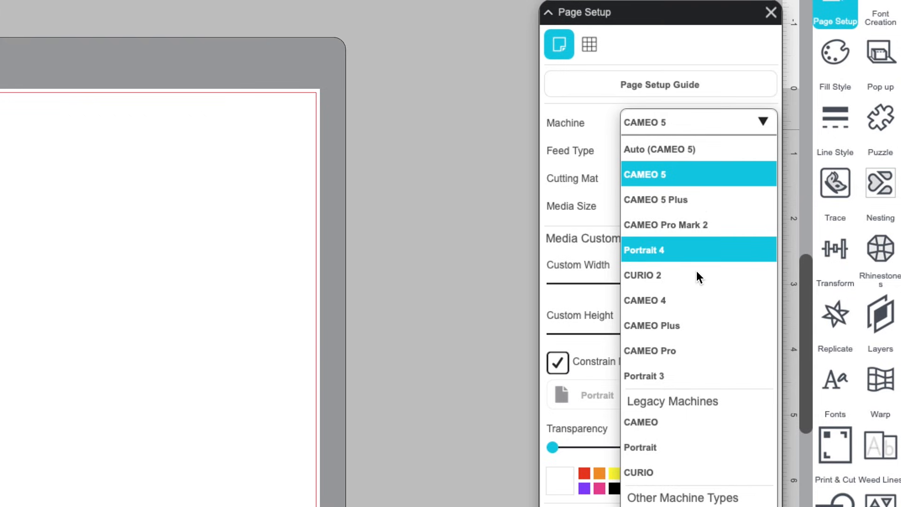
{"action": "mouse_move", "coordinate": [696, 424]}
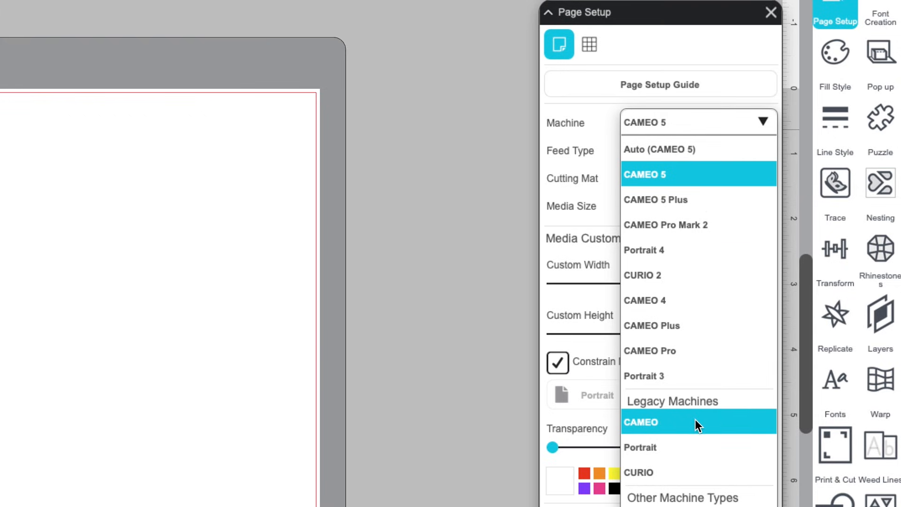
{"action": "mouse_move", "coordinate": [696, 475]}
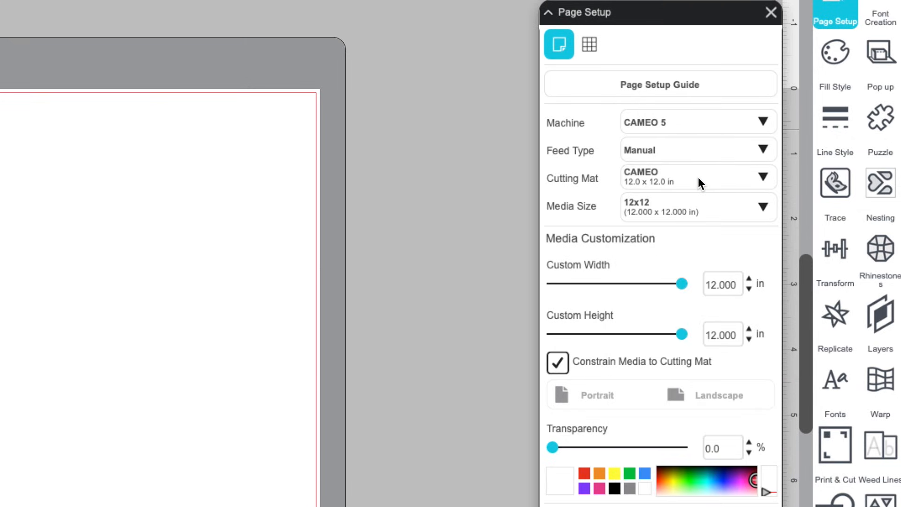
- Review the feed type choices and the CURIO 2 tray options
{"action": "left_click", "coordinate": [699, 150]}
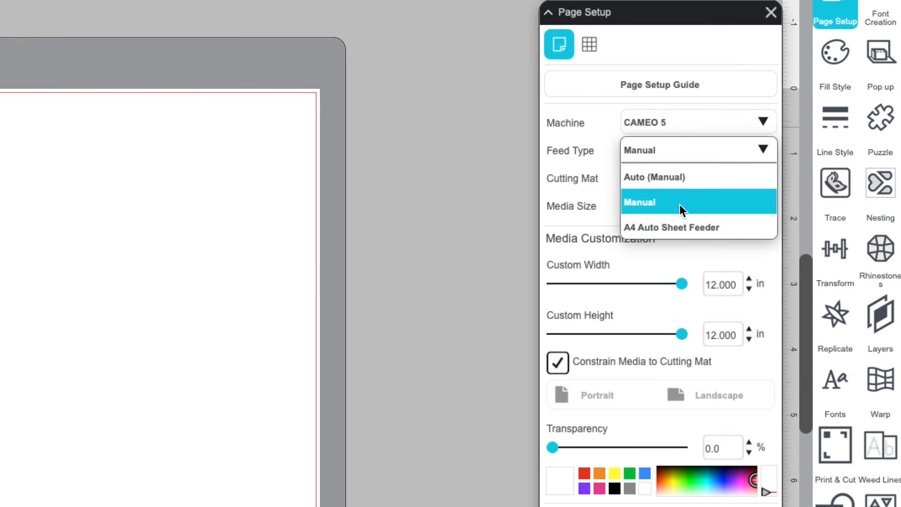
{"action": "mouse_move", "coordinate": [683, 233]}
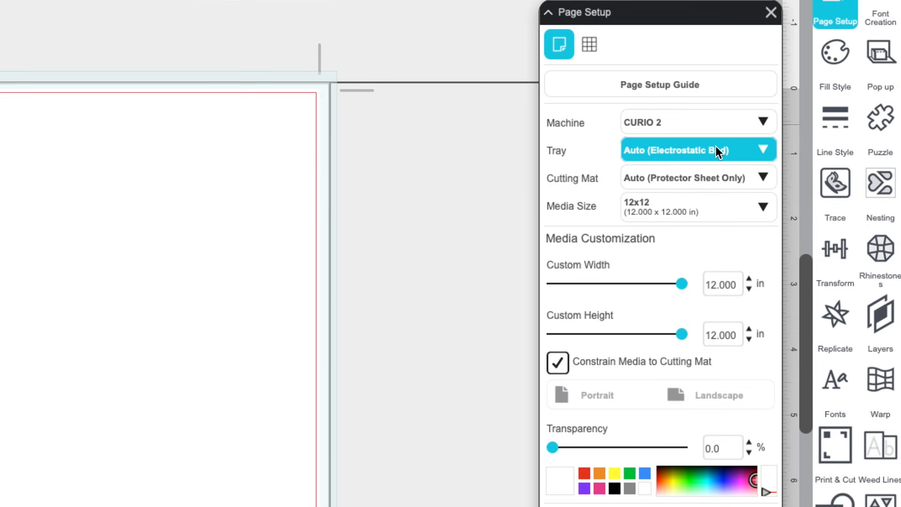
{"action": "mouse_move", "coordinate": [712, 154]}
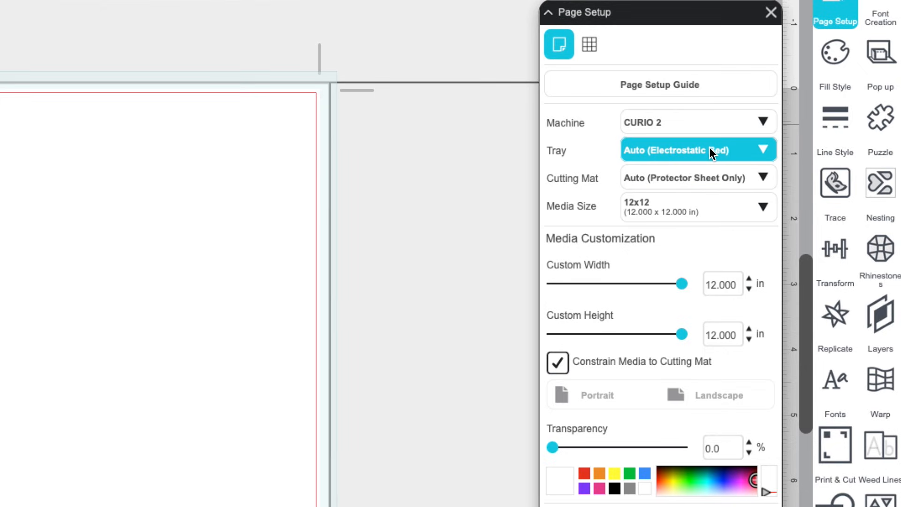
{"action": "left_click", "coordinate": [699, 150]}
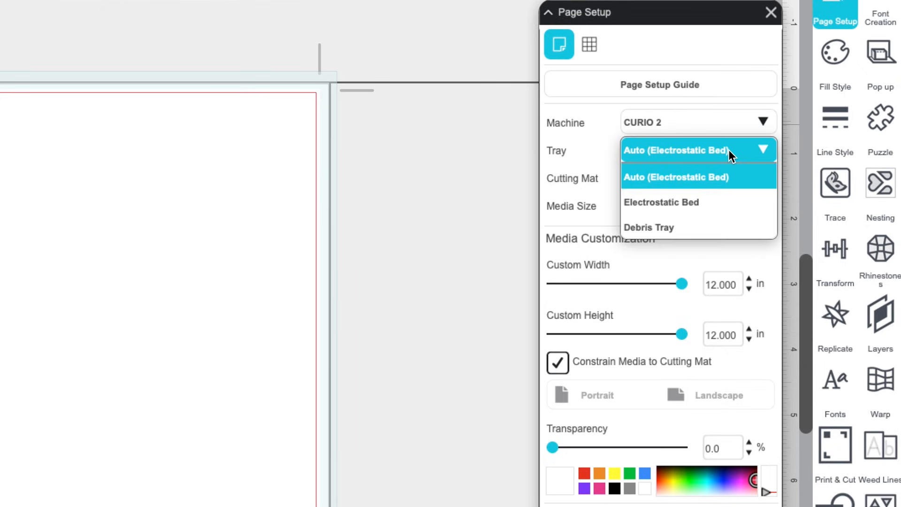
{"action": "mouse_move", "coordinate": [706, 207]}
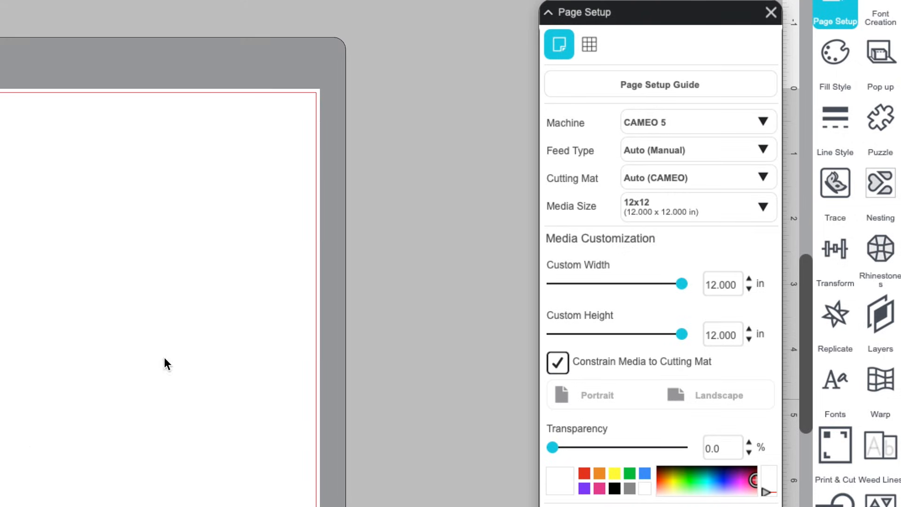
- Review the list of available cutting mats for the CAMEO 5
{"action": "left_click", "coordinate": [698, 178]}
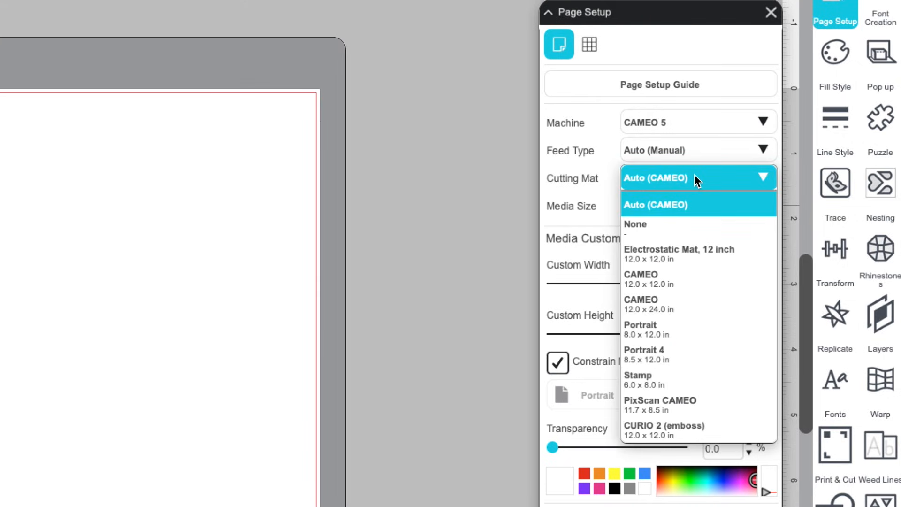
{"action": "mouse_move", "coordinate": [679, 430]}
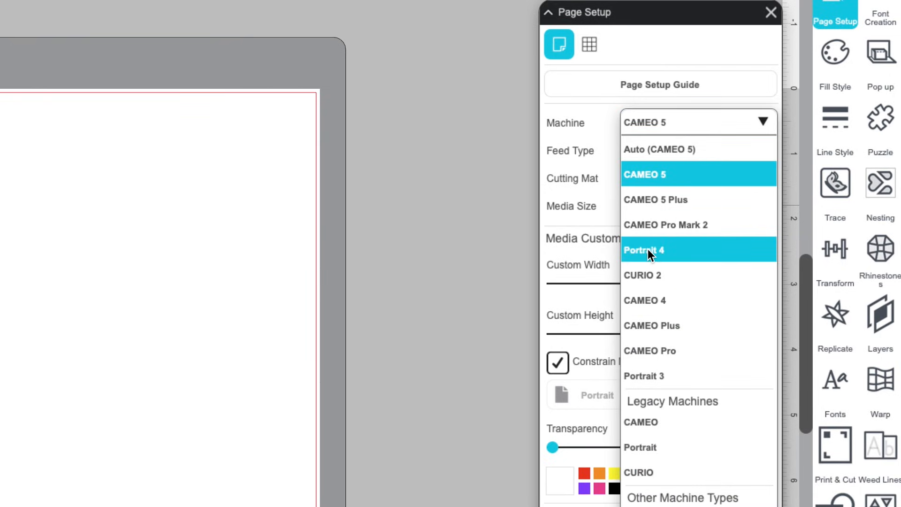
- Try Letter media size, a wider custom width and landscape orientation
{"action": "left_click", "coordinate": [648, 250]}
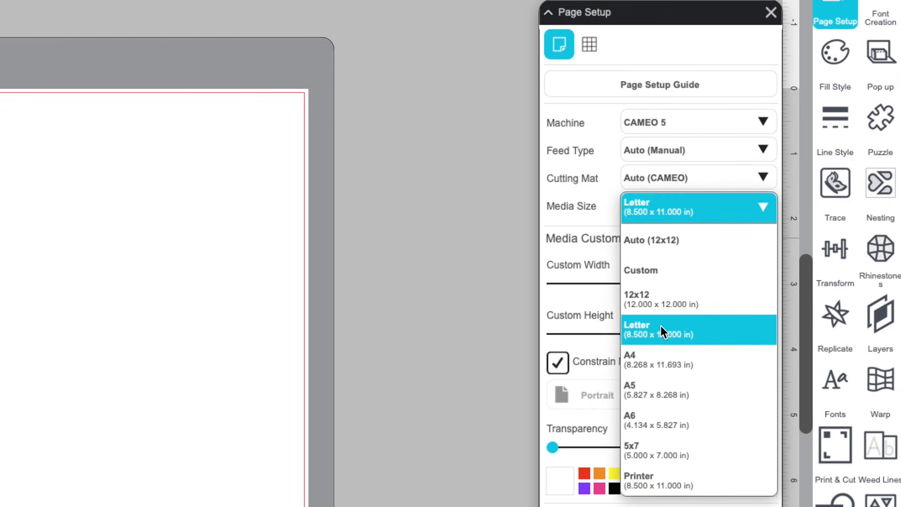
{"action": "left_click", "coordinate": [676, 330]}
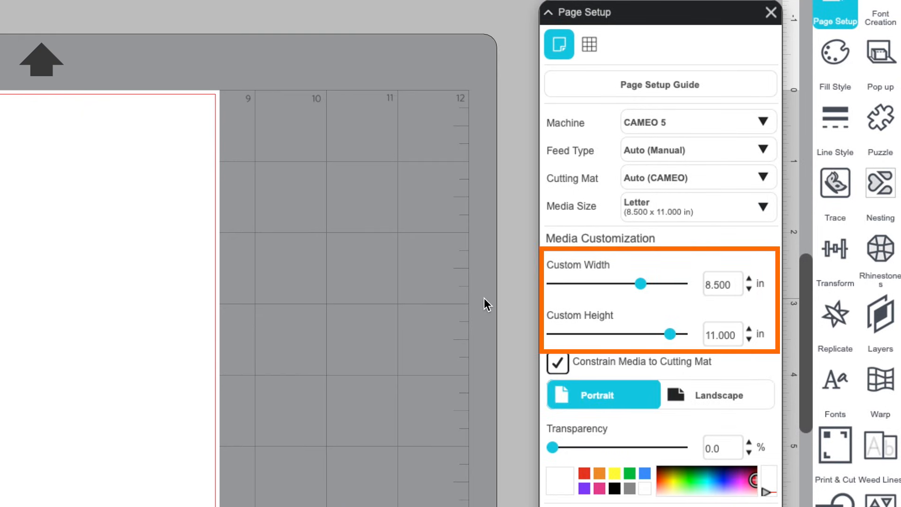
{"action": "left_click_drag", "start_coordinate": [642, 283], "coordinate": [665, 282]}
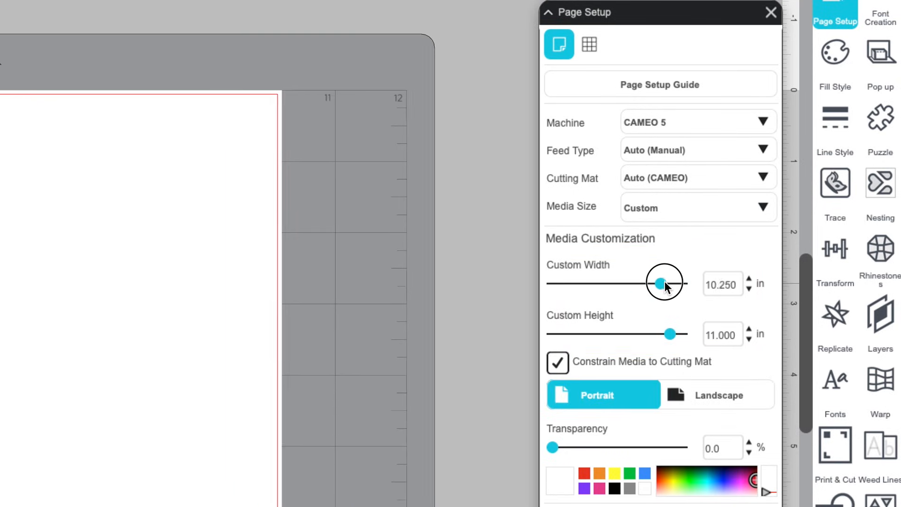
{"action": "left_click", "coordinate": [718, 395]}
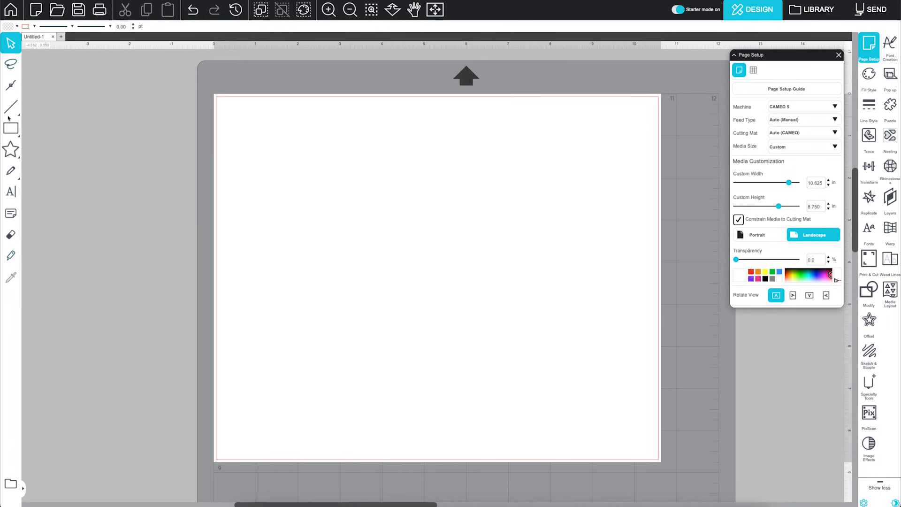
- Draw a basic shape on the page from the shape tools
{"action": "left_click", "coordinate": [10, 126]}
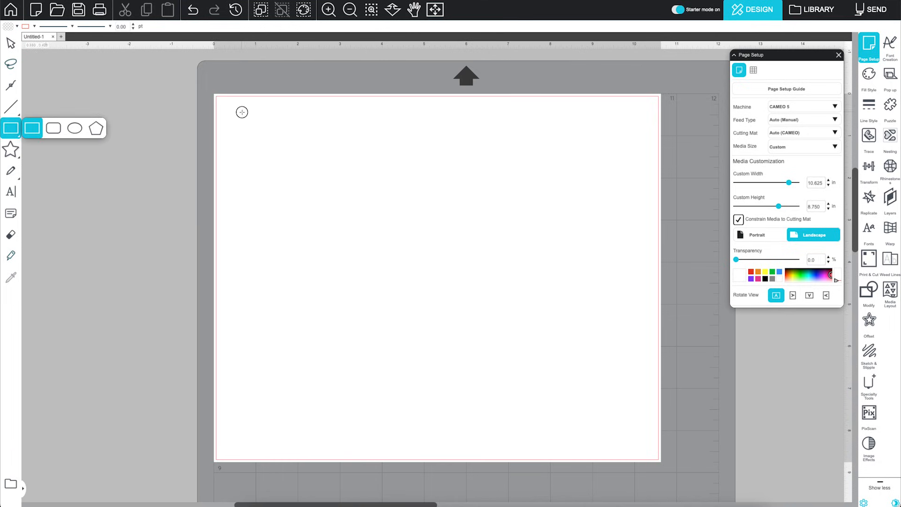
{"action": "left_click_drag", "start_coordinate": [239, 111], "coordinate": [341, 194]}
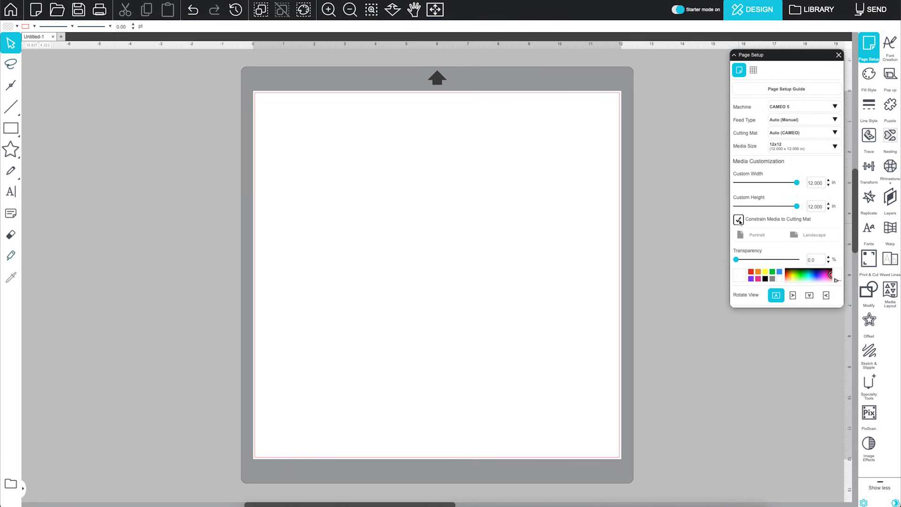
- Unconstrain the media from the cutting mat and enlarge the custom width and height
{"action": "left_click", "coordinate": [738, 220]}
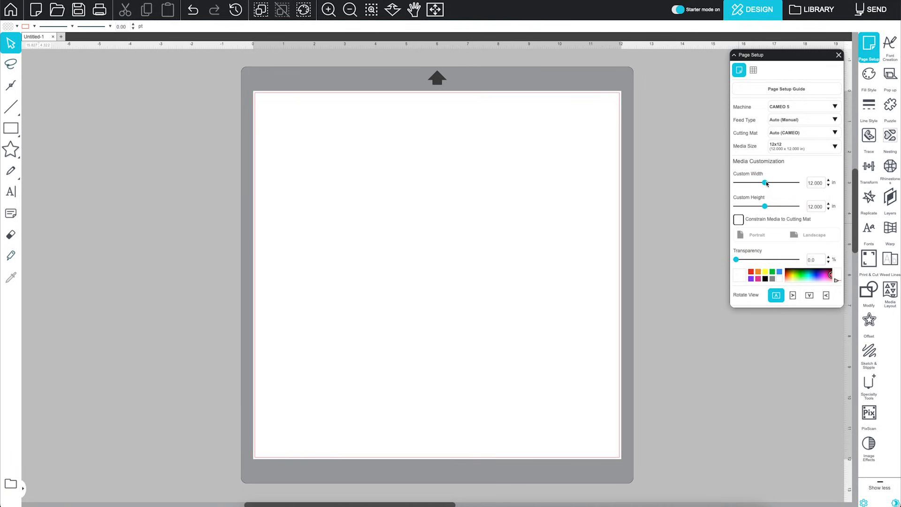
{"action": "left_click_drag", "start_coordinate": [765, 183], "coordinate": [779, 183]}
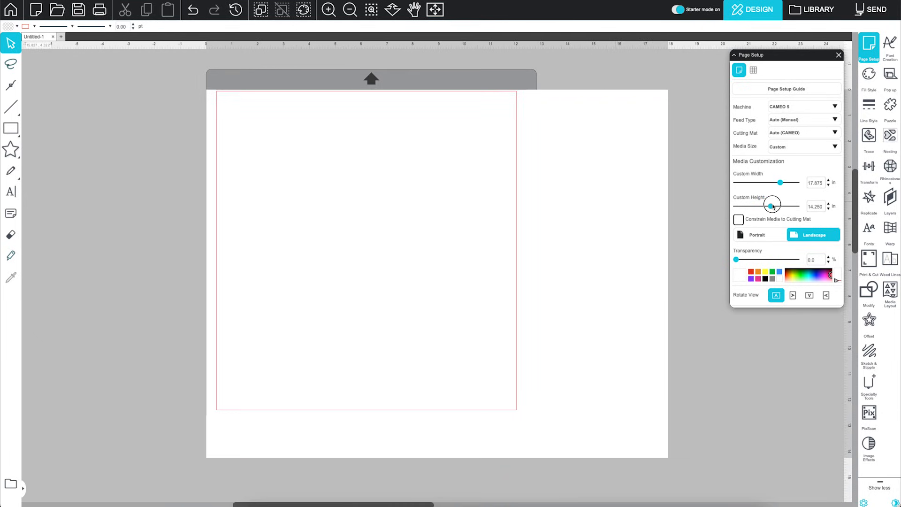
{"action": "left_click_drag", "start_coordinate": [767, 207], "coordinate": [778, 207]}
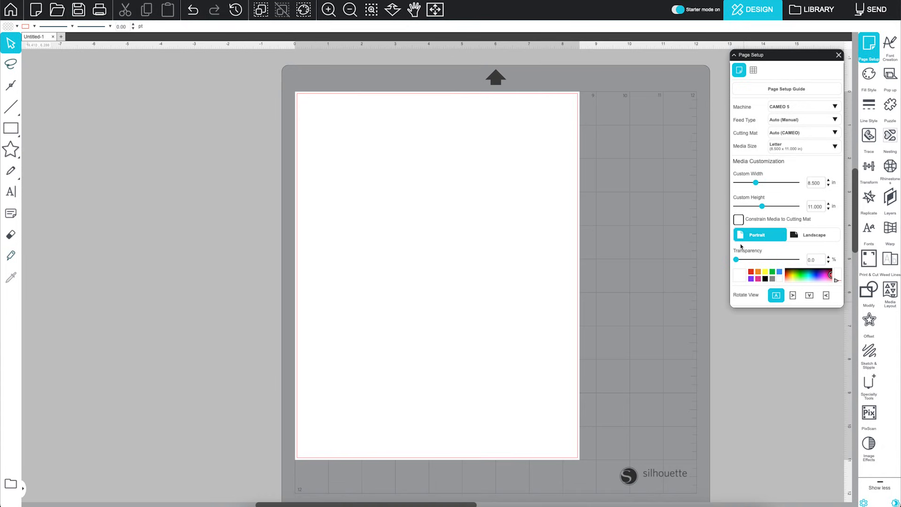
- Toggle the Letter media to landscape and back to portrait, 8.5 by 11 inches
{"action": "left_click", "coordinate": [814, 235]}
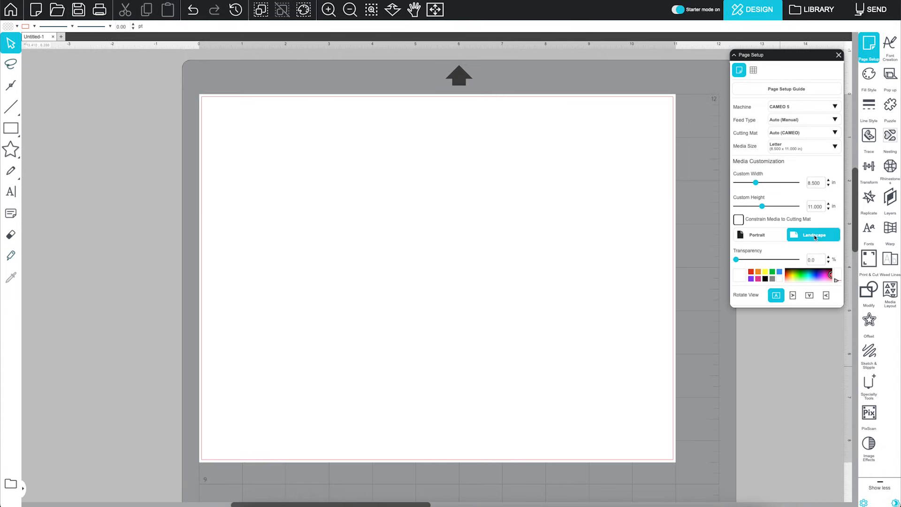
{"action": "left_click", "coordinate": [813, 235]}
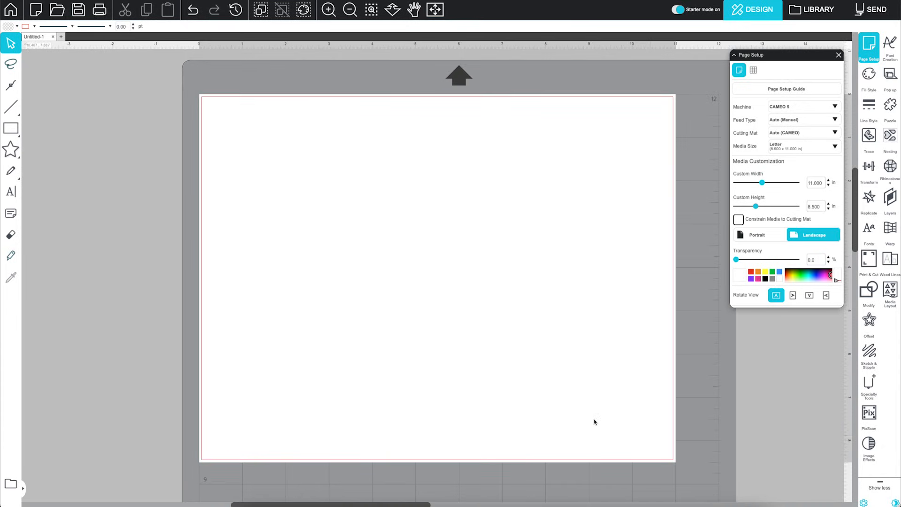
{"action": "left_click", "coordinate": [759, 235]}
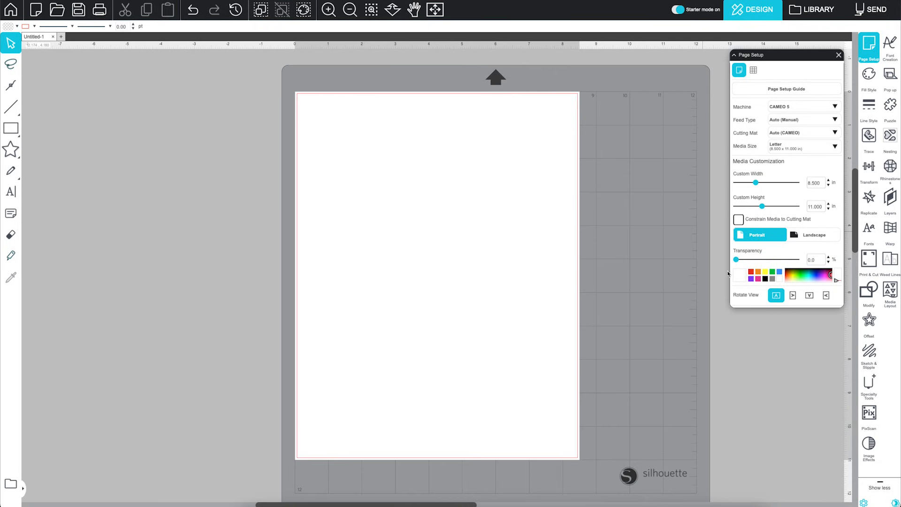
- Make the page slightly transparent and colour it blue
{"action": "left_click_drag", "start_coordinate": [729, 260], "coordinate": [741, 259]}
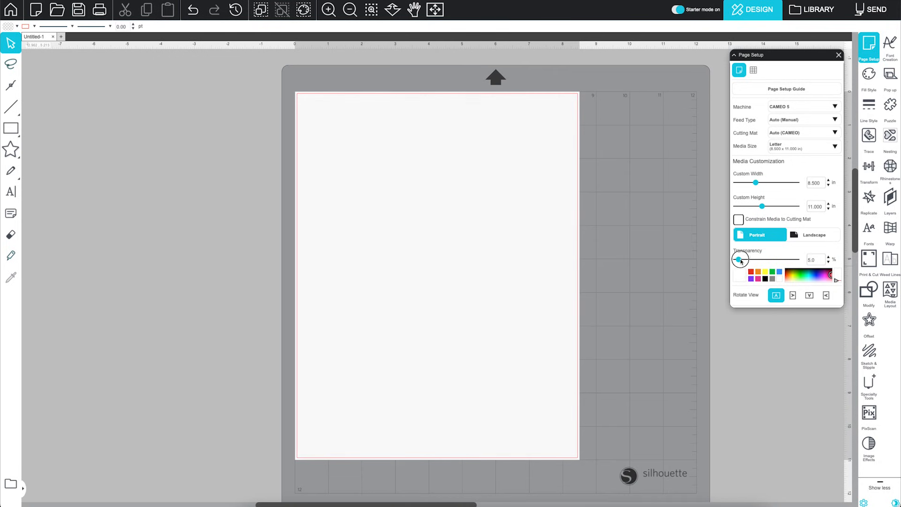
{"action": "left_click_drag", "start_coordinate": [741, 259], "coordinate": [778, 259]}
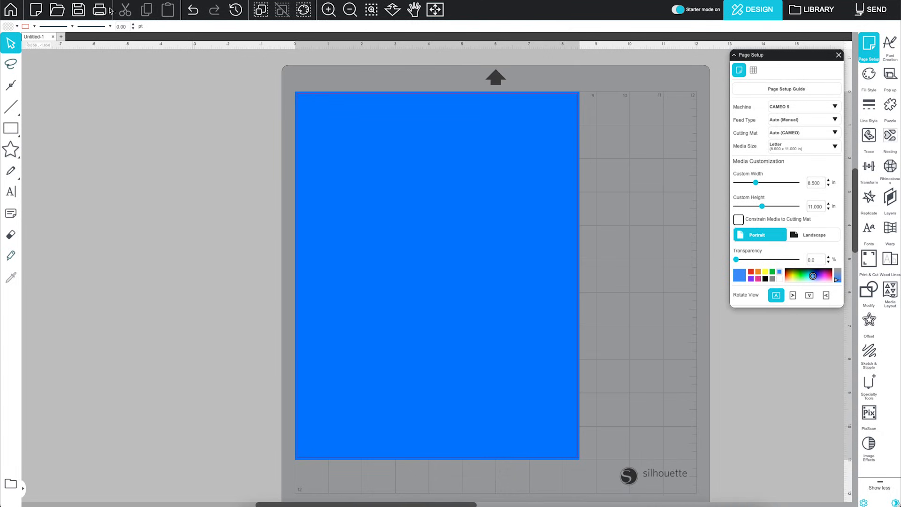
- Check the print preview showing the page printing plain white, then dismiss it
{"action": "left_click", "coordinate": [98, 10]}
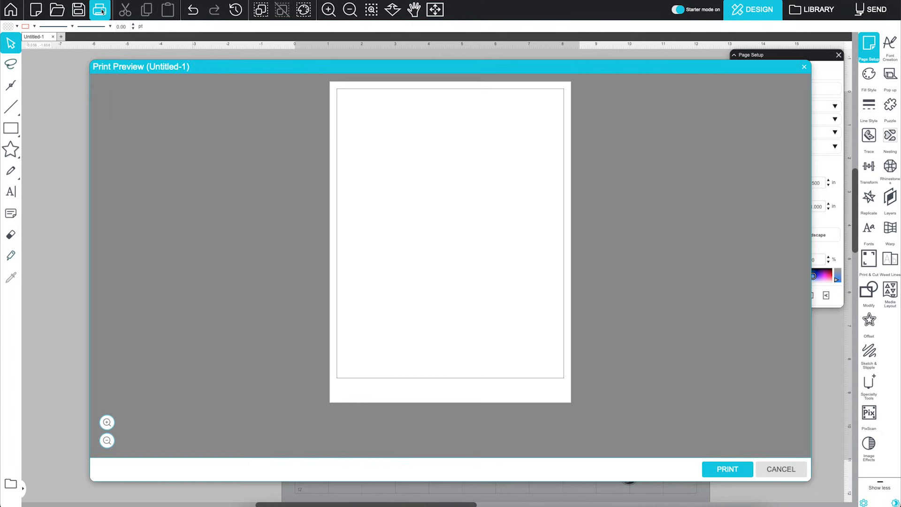
{"action": "left_click", "coordinate": [781, 469]}
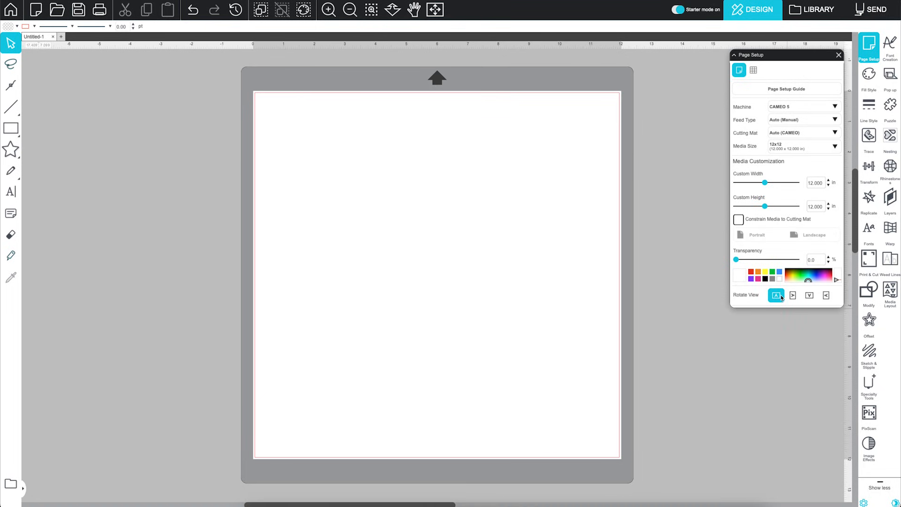
- Rotate the mat view by 90 degrees and return it to the original orientation
{"action": "left_click", "coordinate": [793, 295]}
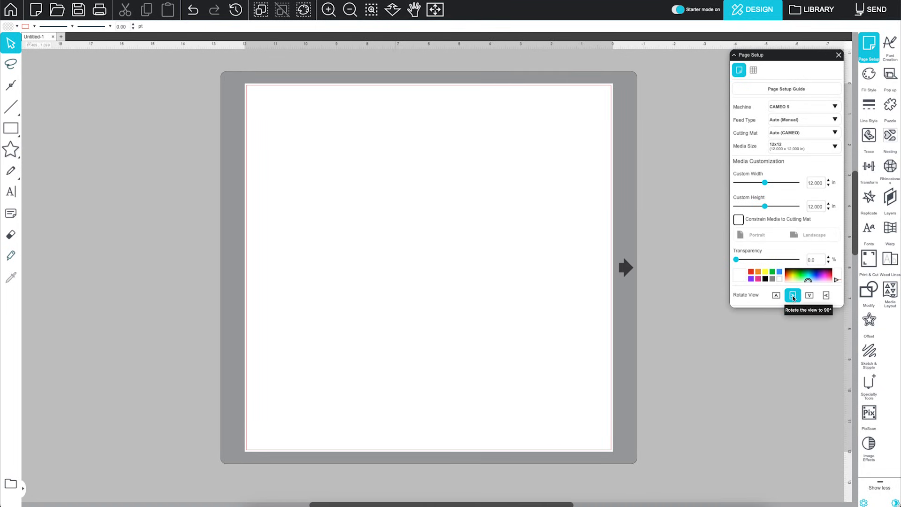
{"action": "left_click", "coordinate": [826, 294]}
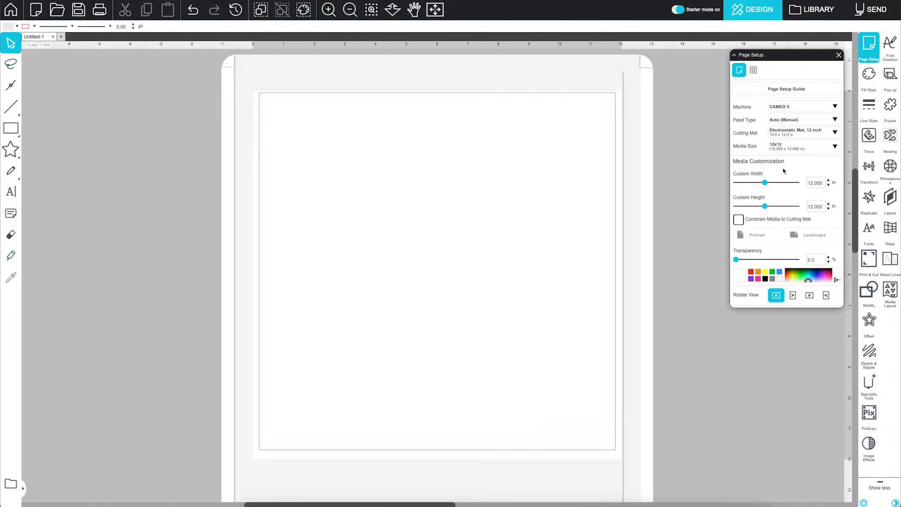
{"action": "mouse_move", "coordinate": [226, 65]}
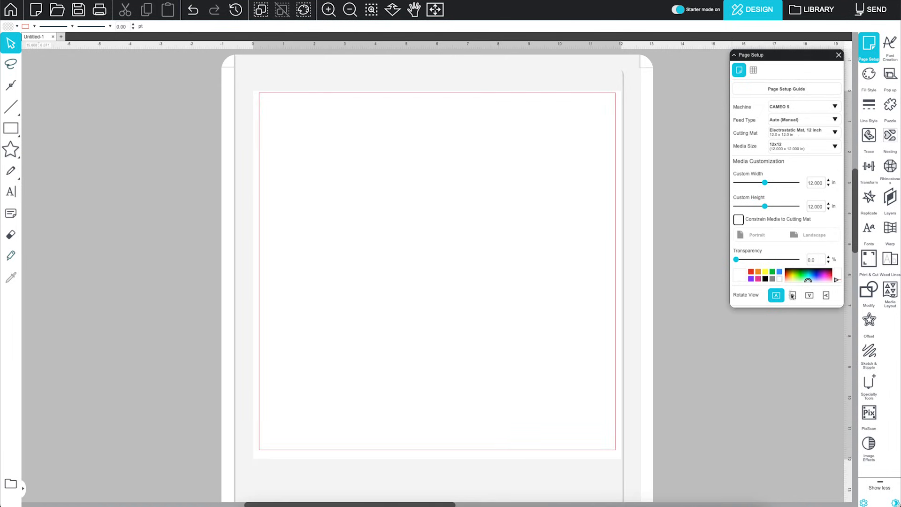
{"action": "left_click", "coordinate": [793, 295]}
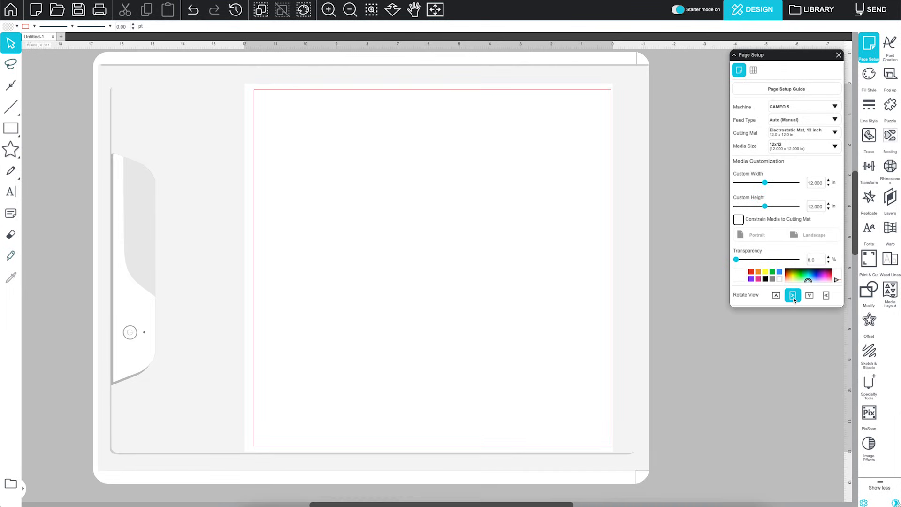
{"action": "left_click", "coordinate": [809, 295]}
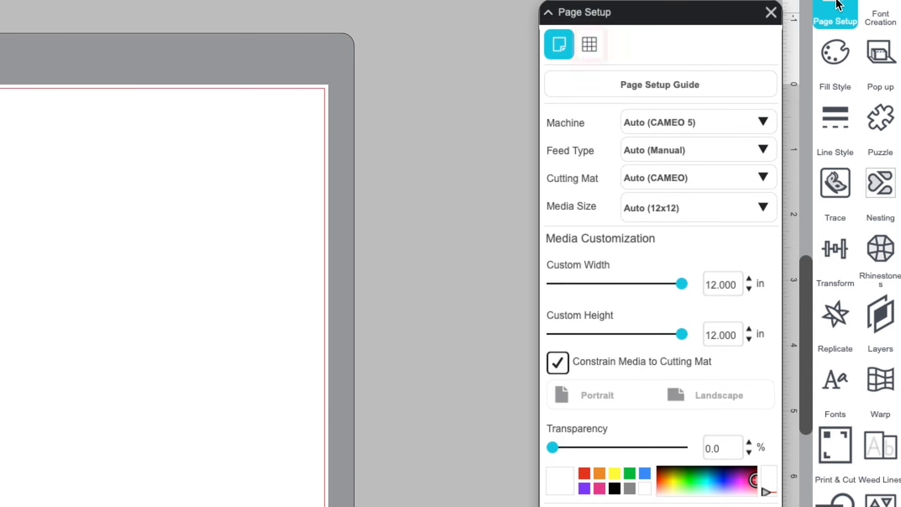
- Restart the Page Setup Guide at the machine-choice step
{"action": "left_click", "coordinate": [590, 45]}
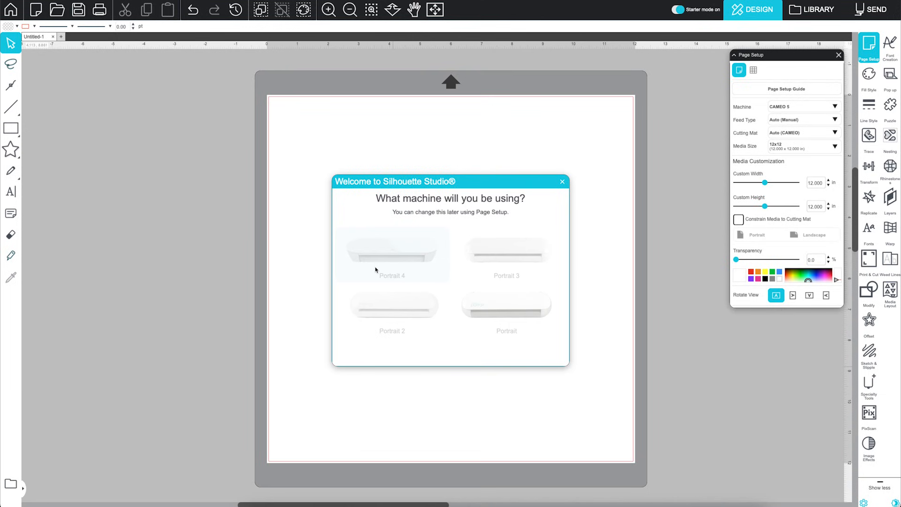
- Choose the cutting machine and Manual Feed in the guide to reach the media step
{"action": "left_click", "coordinate": [392, 255]}
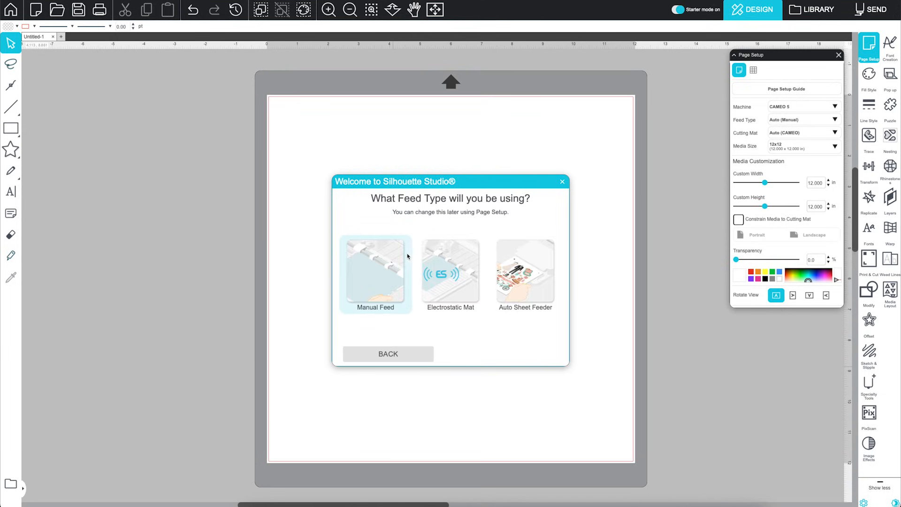
{"action": "left_click", "coordinate": [375, 272]}
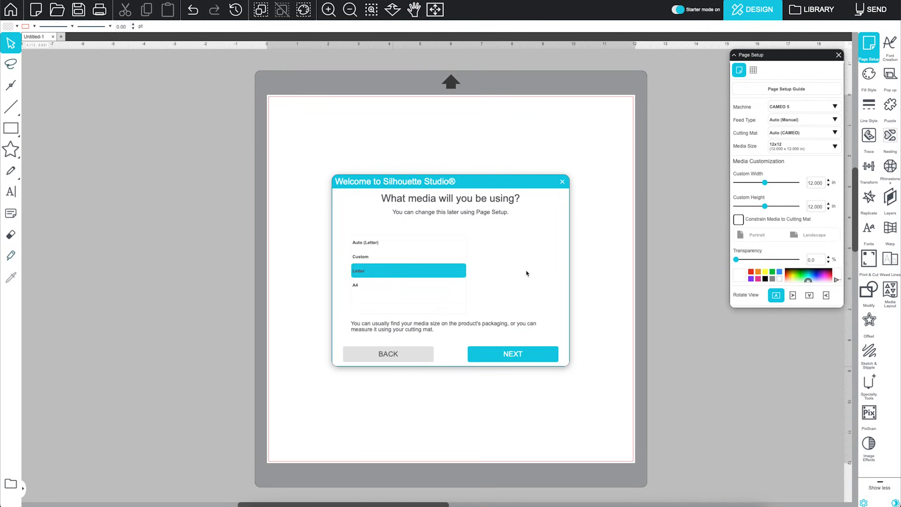